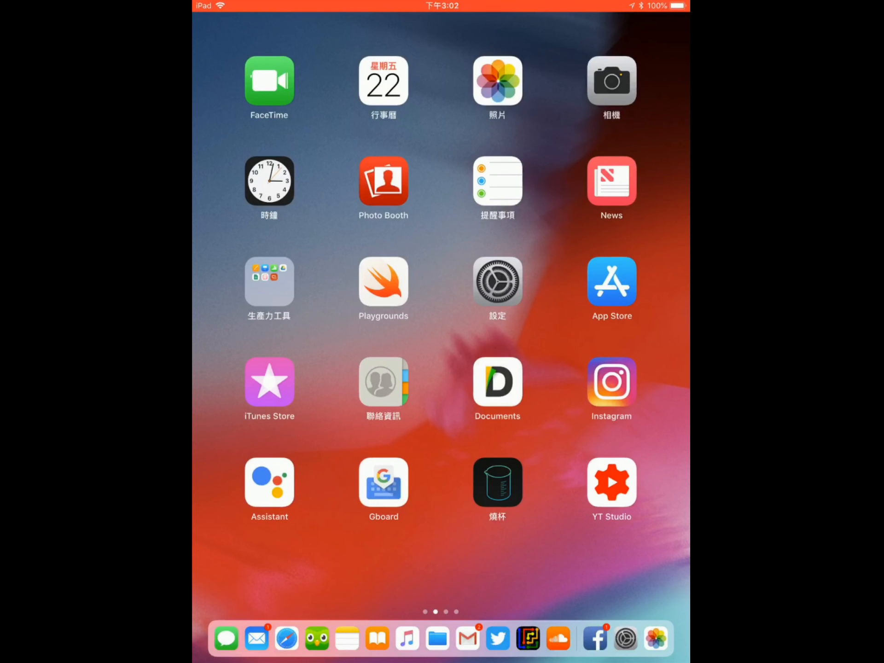
Open tutuapp.vip in Safari and keep the site language set to English
scroll("left", 3)
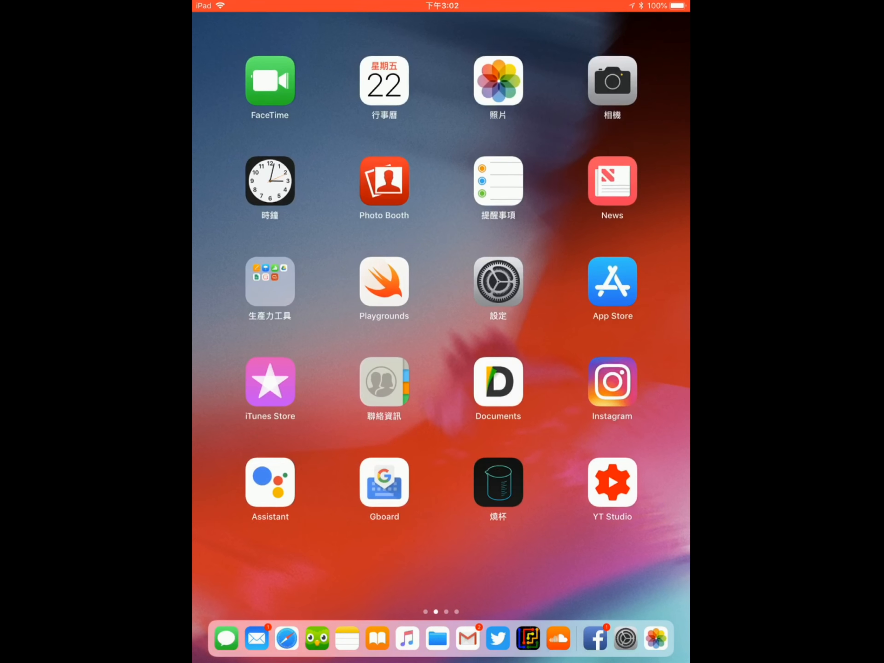
scroll("left", 3)
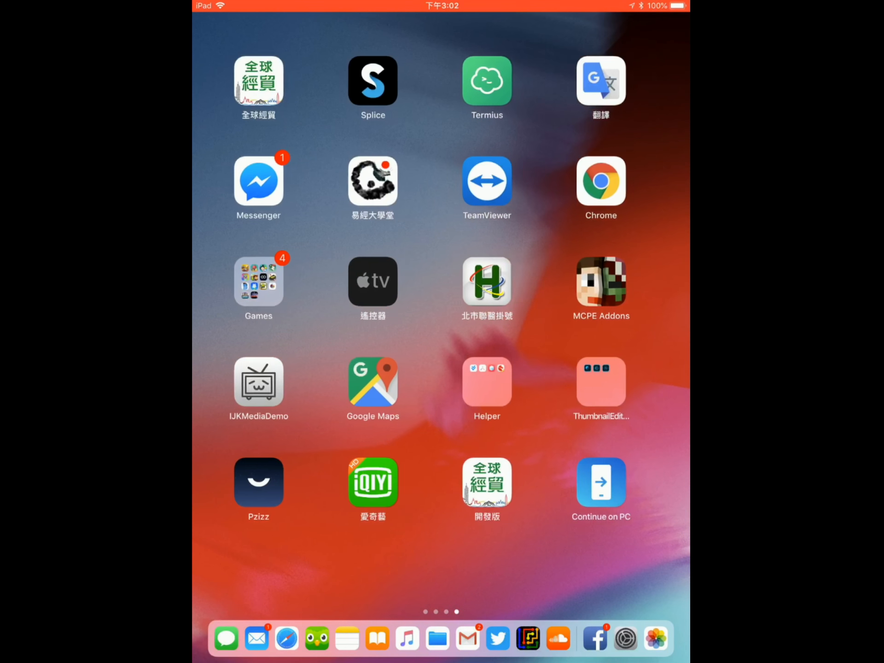
left_click(486, 382)
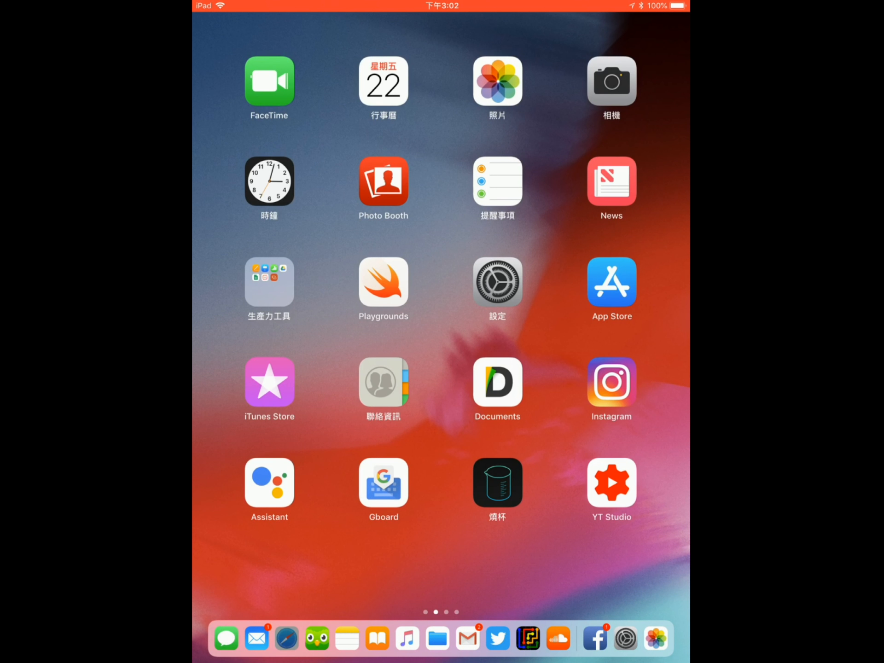
left_click(286, 638)
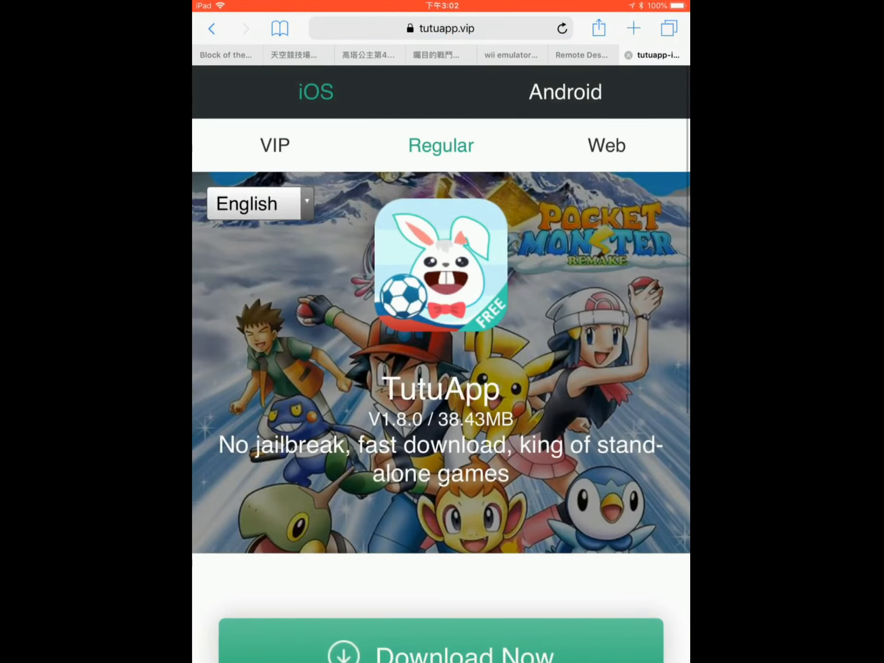
left_click(260, 204)
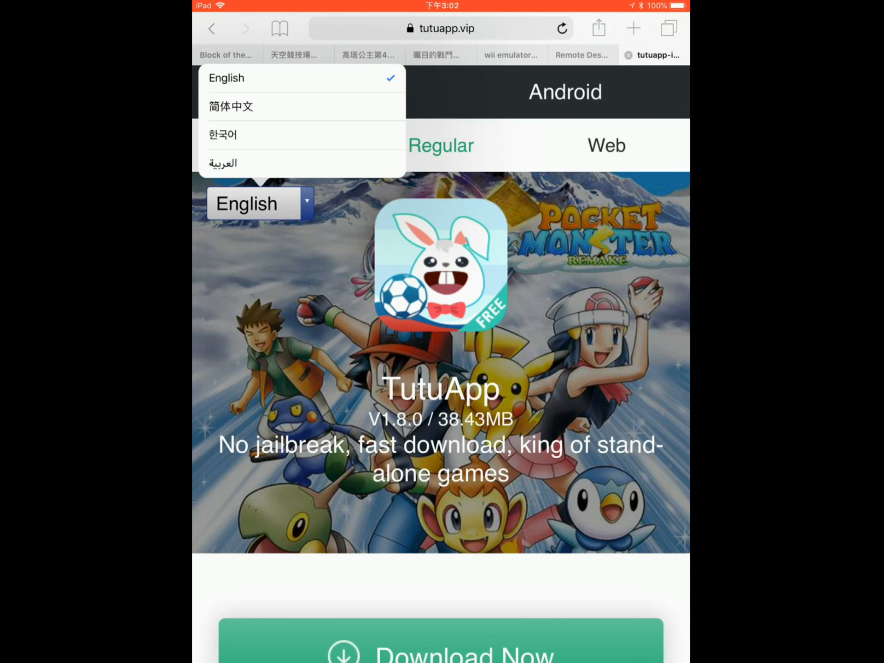
Download TutuApp and install it through 'Click on trust now'
scroll("down", 3)
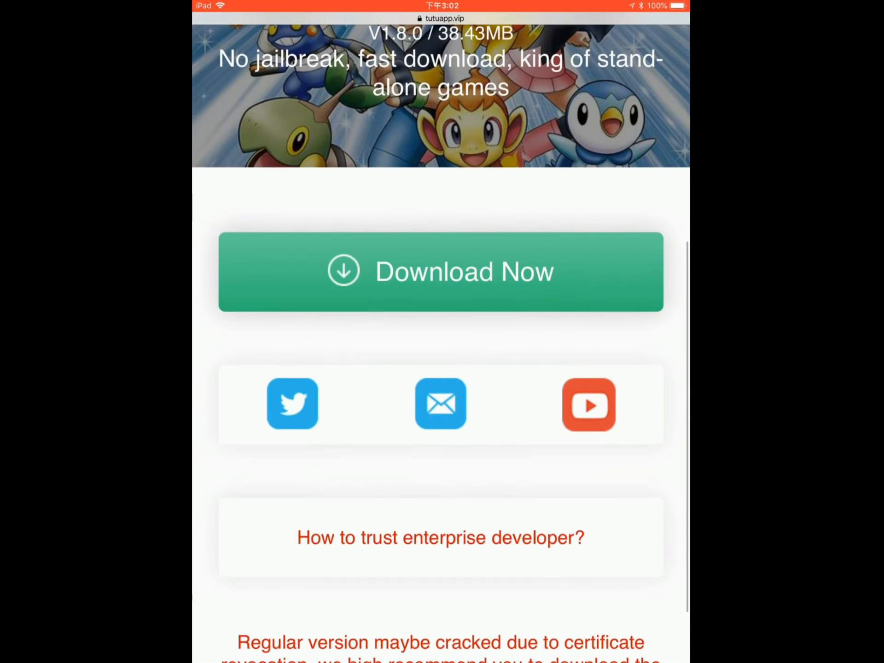
scroll("down", 3)
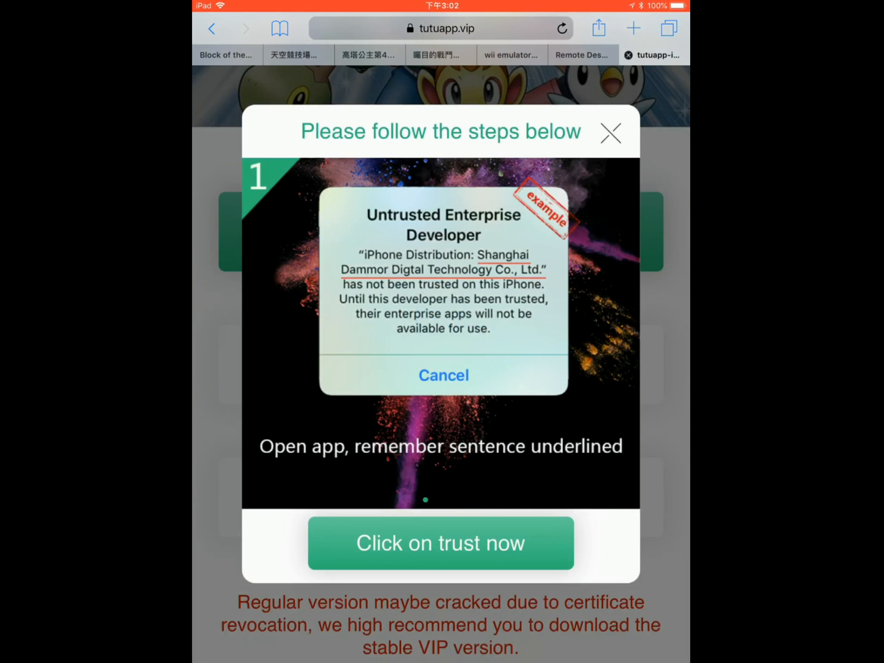
left_click(441, 543)
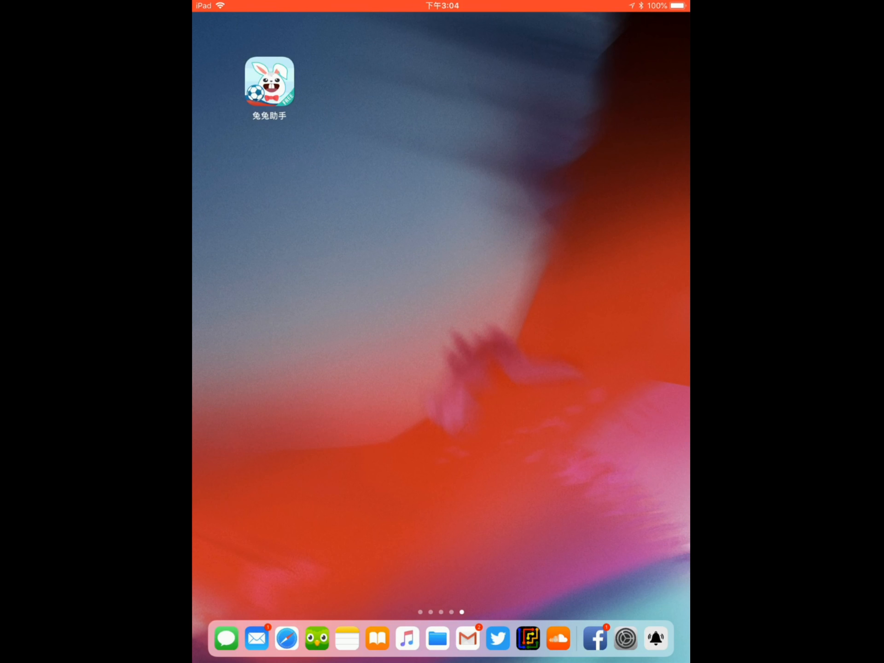
Launch 兔兔助手, cancel the Untrusted Enterprise Developer alert, and swipe back a page
left_click(269, 83)
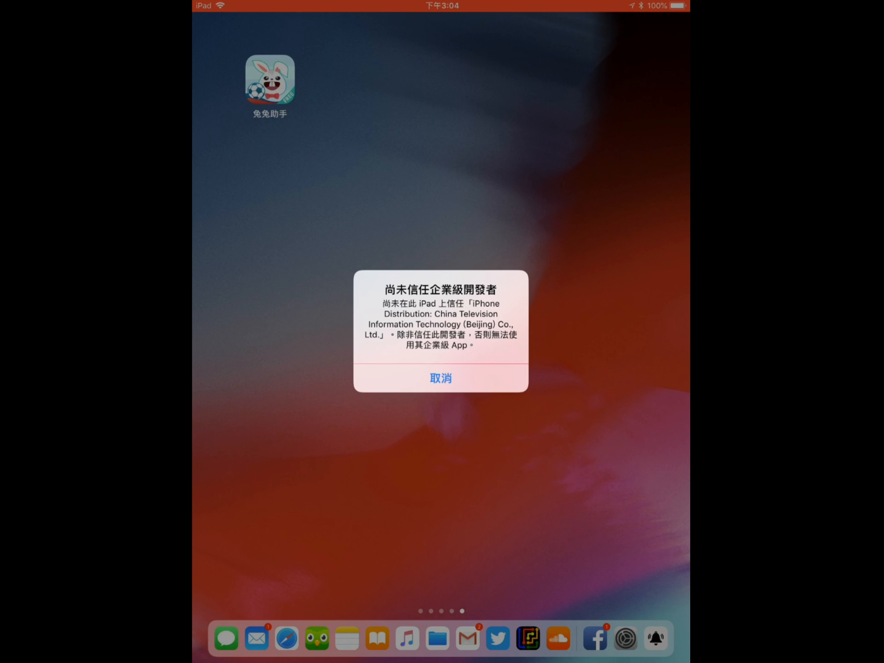
left_click(440, 377)
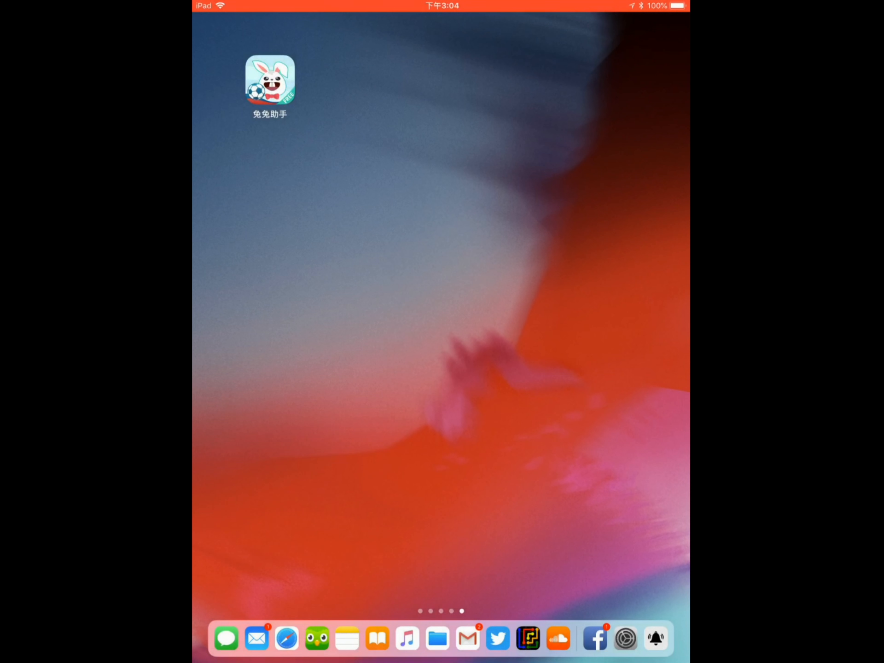
scroll("left", 3)
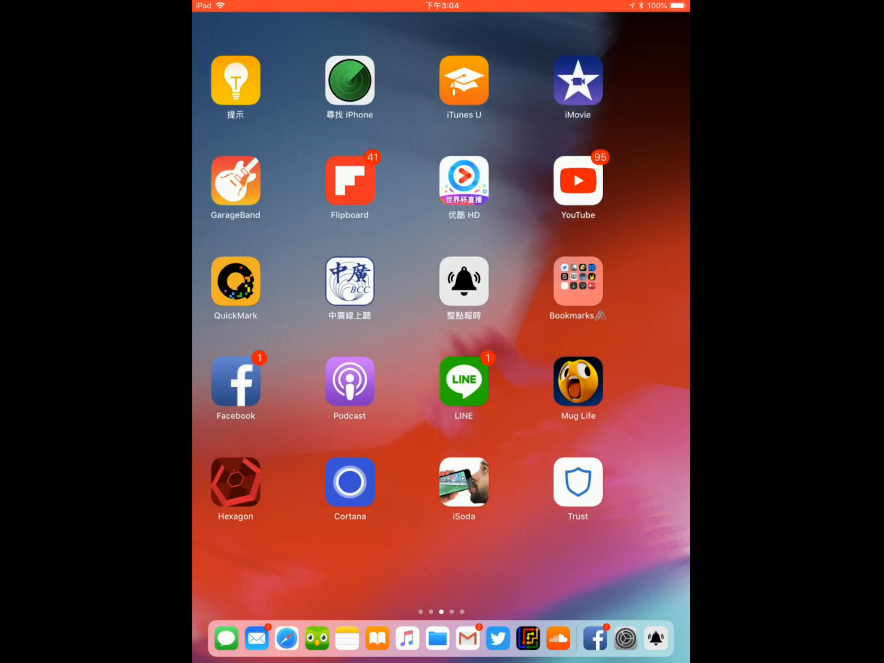
Trust the China Television Information Technology developer profile under General > Device Management
left_click(625, 639)
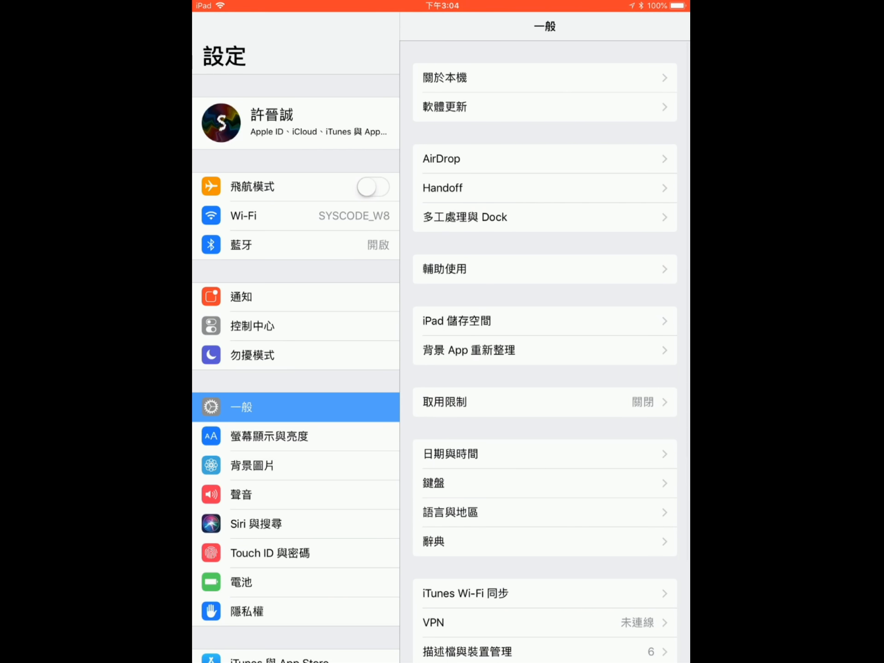
scroll("down", 3)
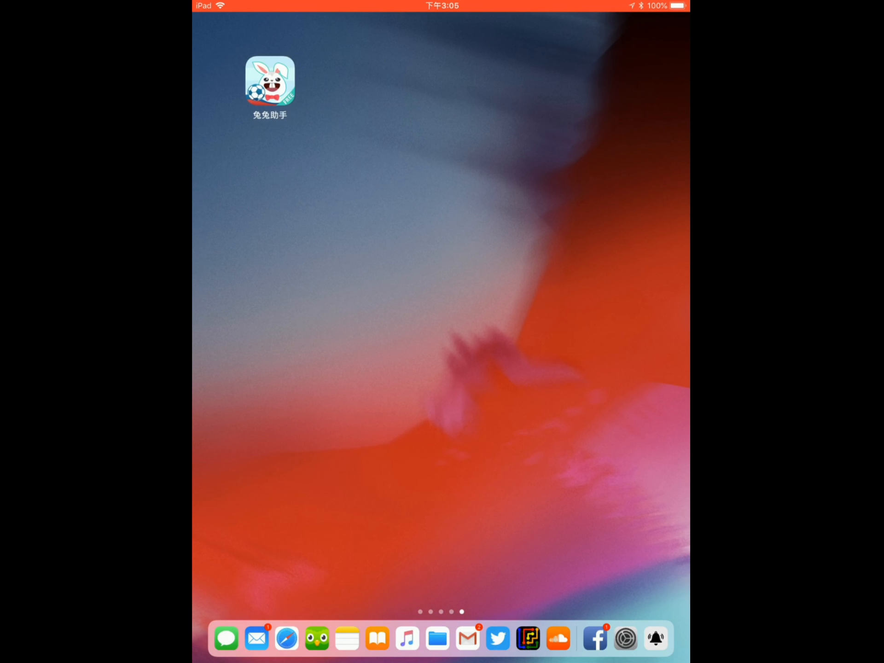
left_click(270, 81)
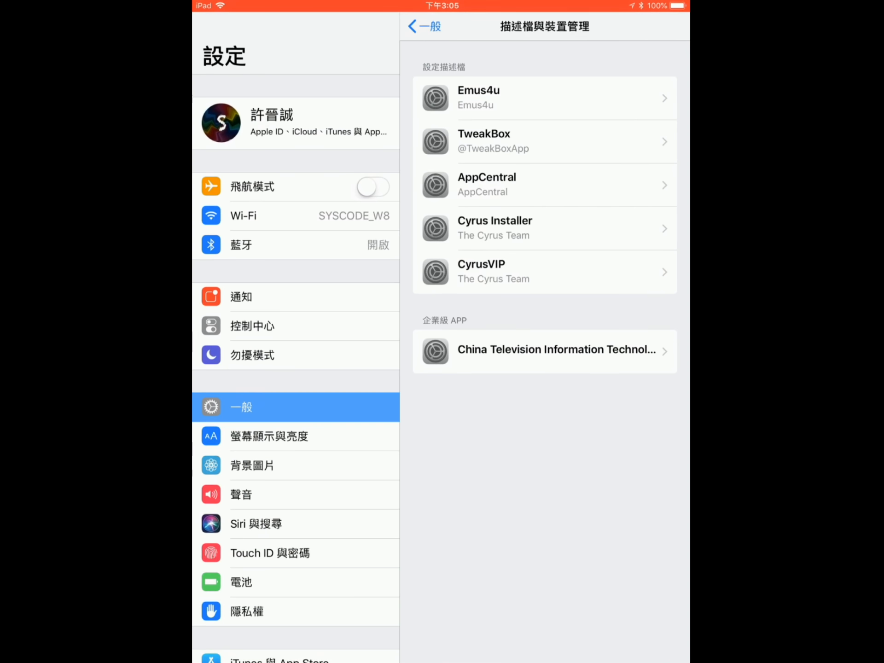
left_click(544, 351)
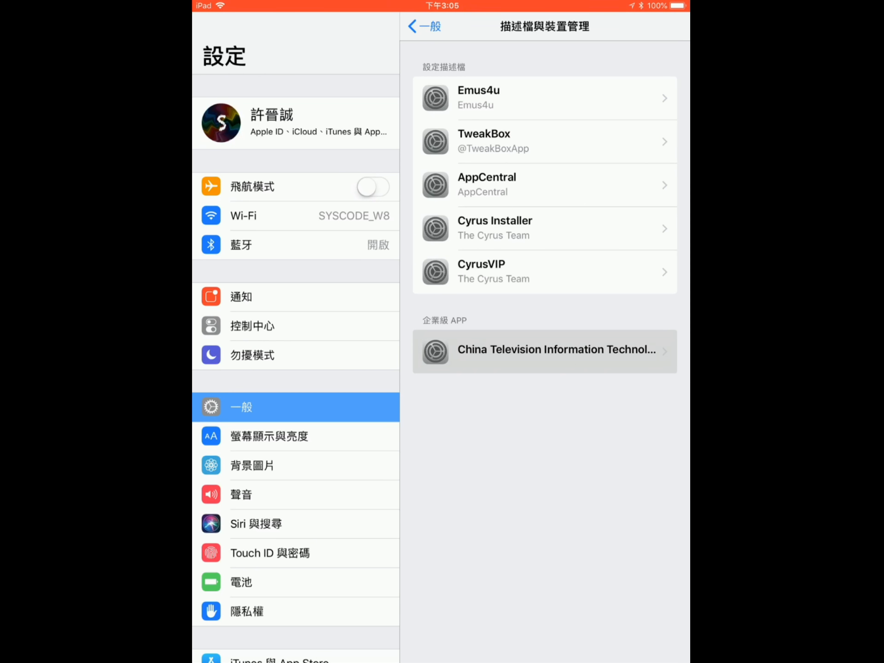
left_click(544, 350)
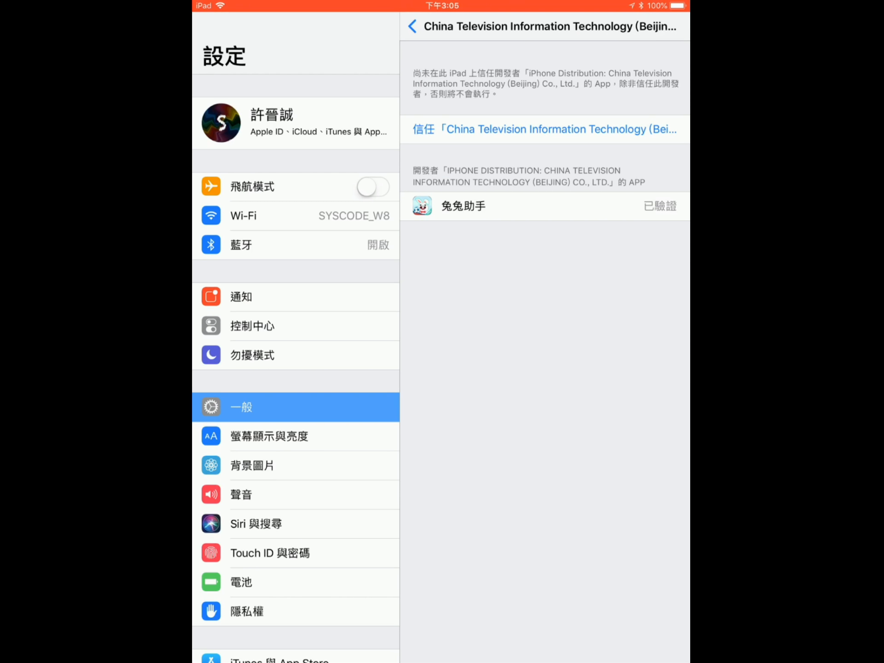
left_click(544, 129)
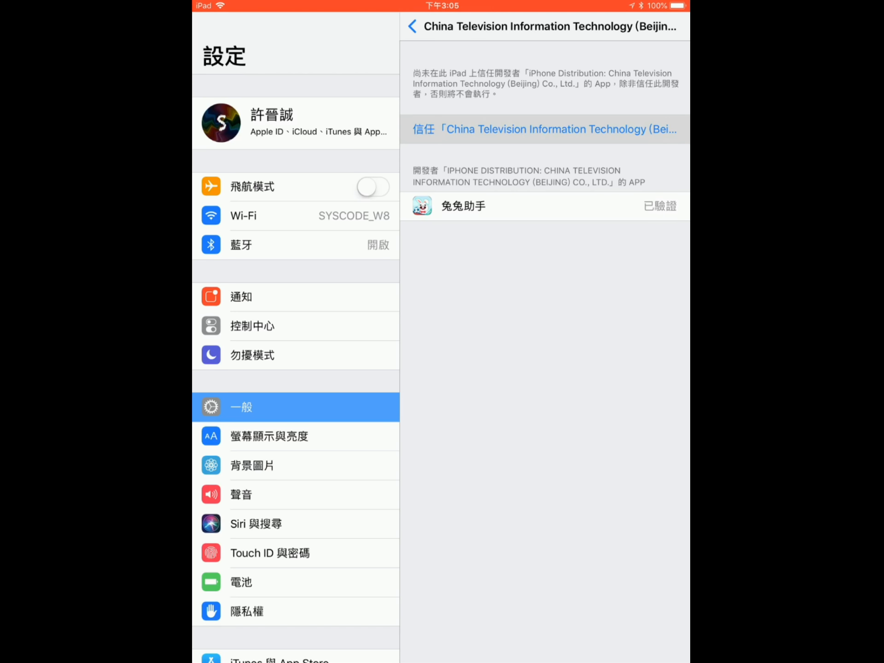
left_click(558, 129)
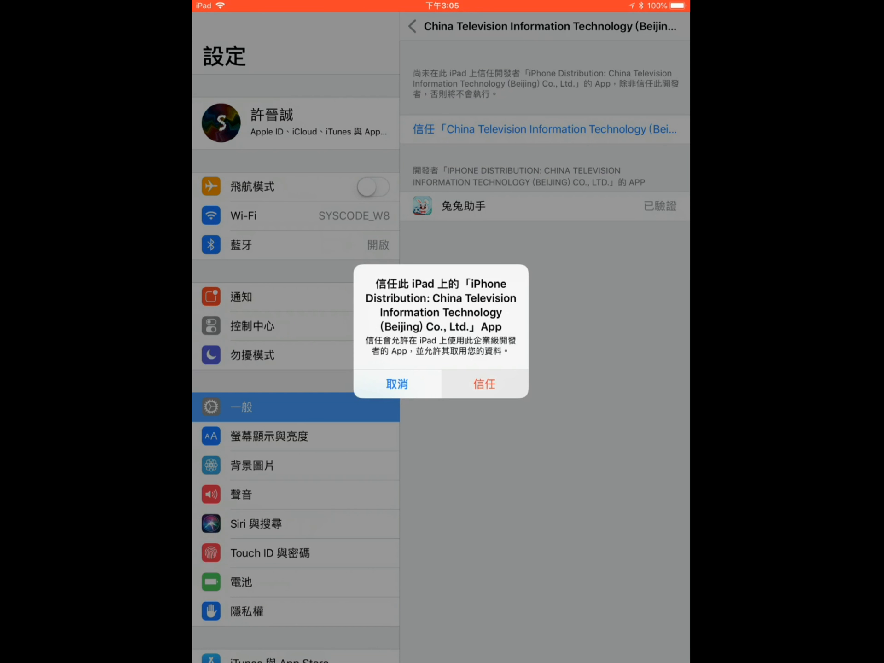
left_click(483, 384)
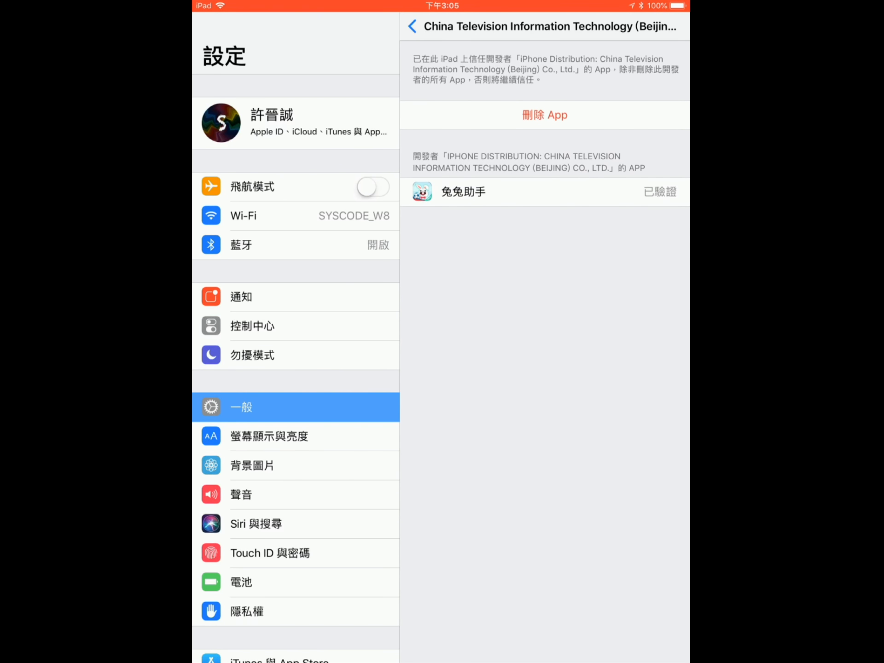
scroll("down", 3)
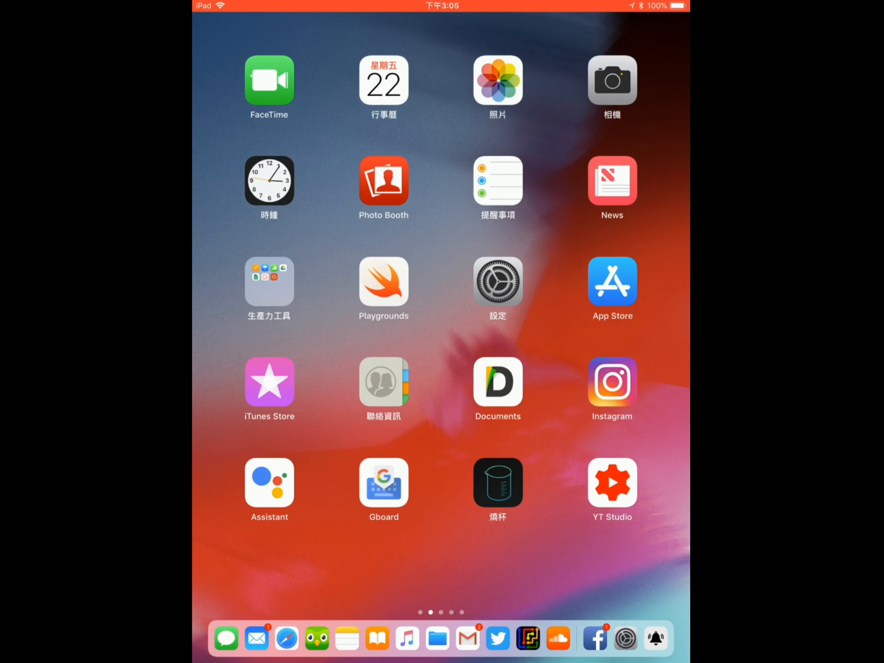
Launch 兔兔助手 from the last Home Screen page to reach its featured store
scroll("left", 3)
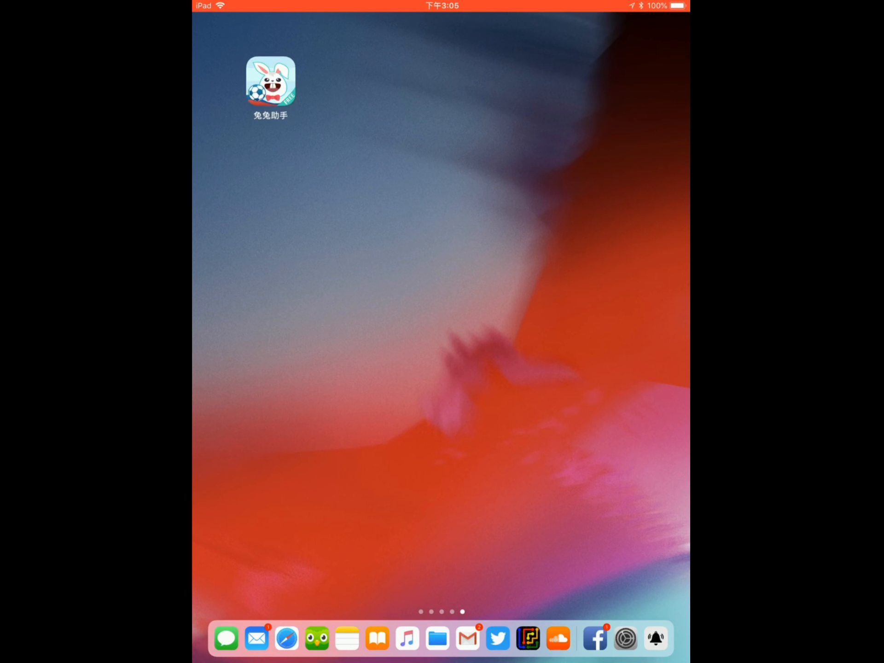
left_click(270, 81)
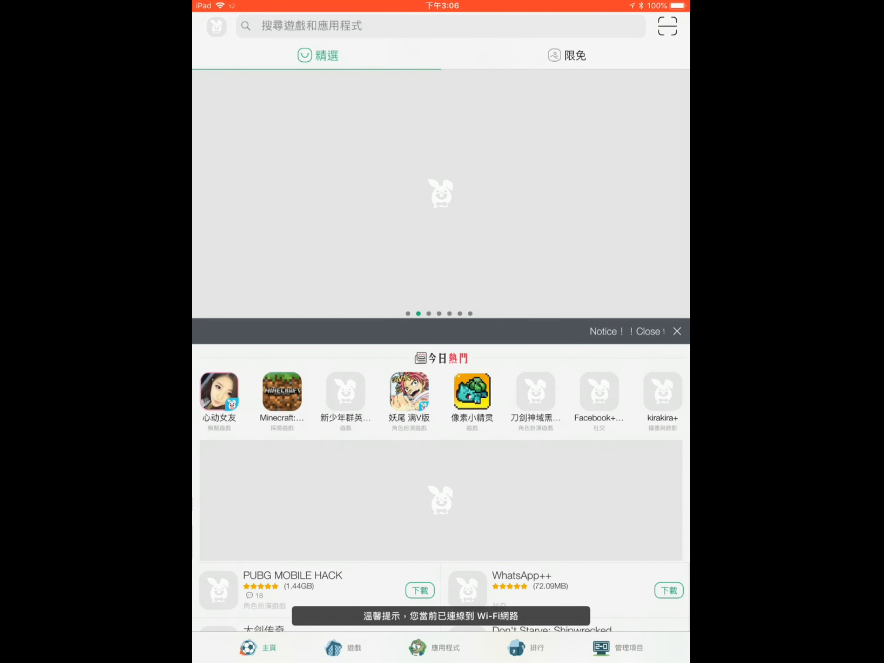
Search TutuApp for 'minecraft' and open the Minecraft: Pocket Edition listing
left_click(282, 391)
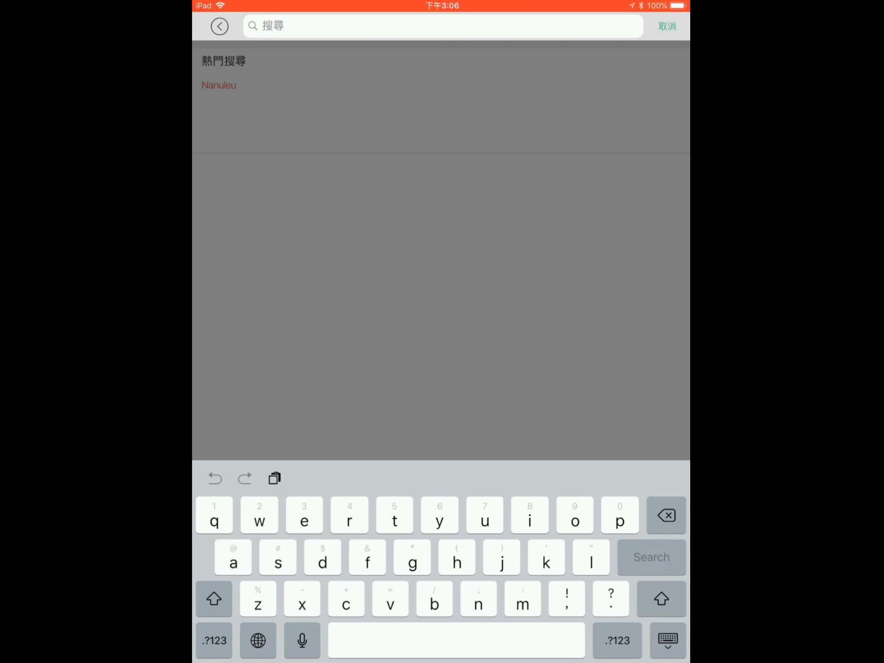
type("minecraft")
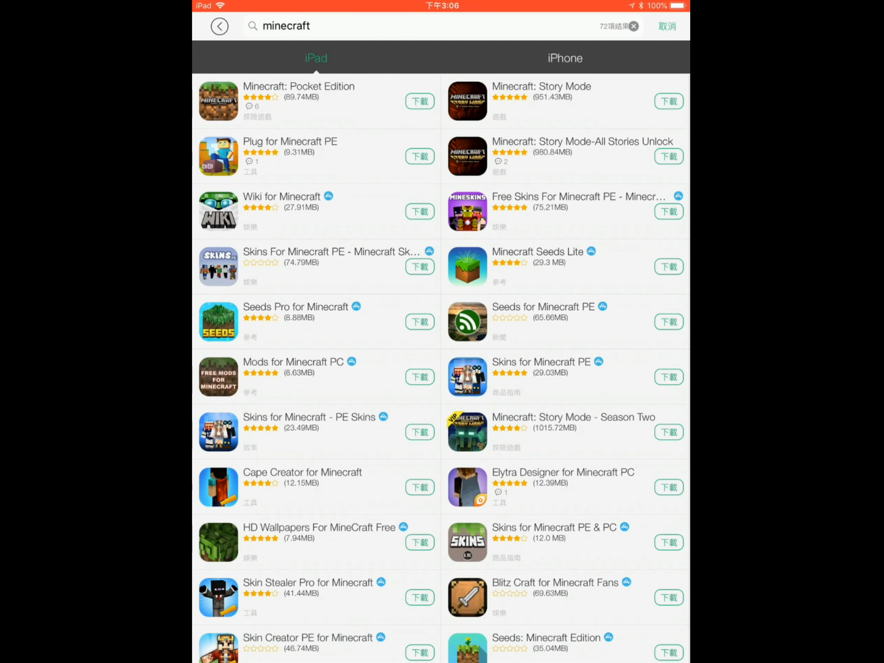
left_click(298, 101)
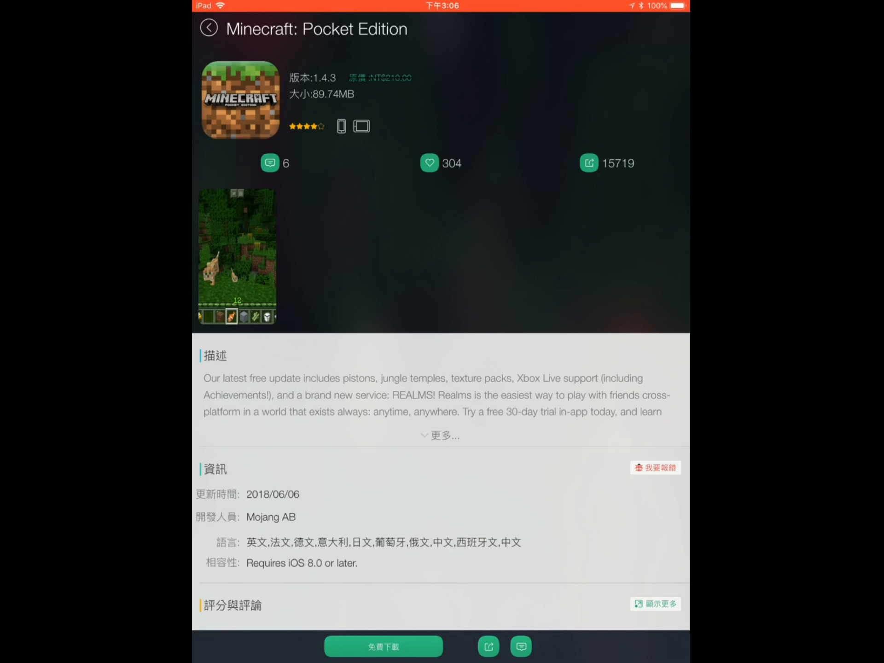
Start the 免費下載 download of Minecraft, view progress, and close the Nesstool popup
left_click(383, 646)
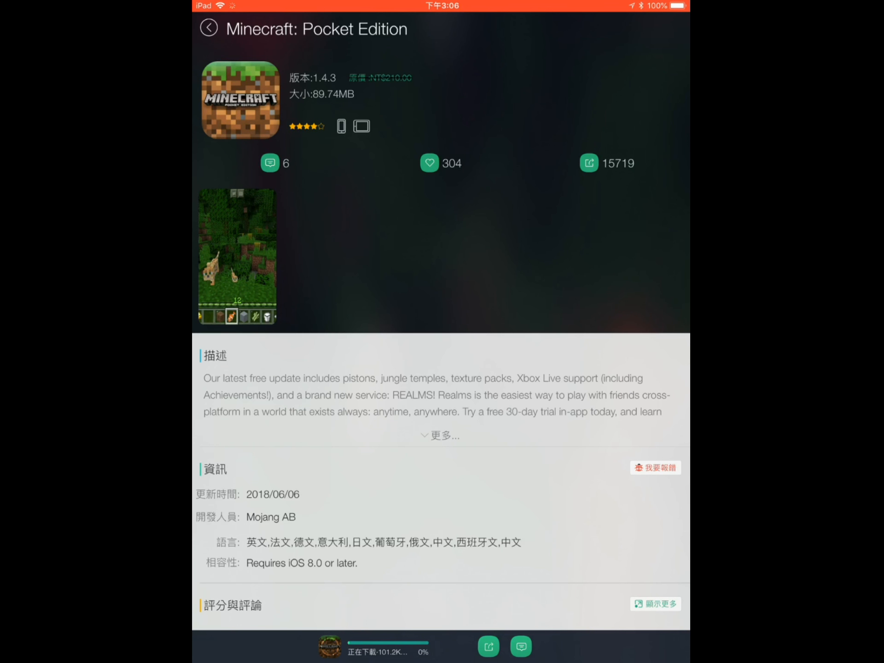
left_click(208, 28)
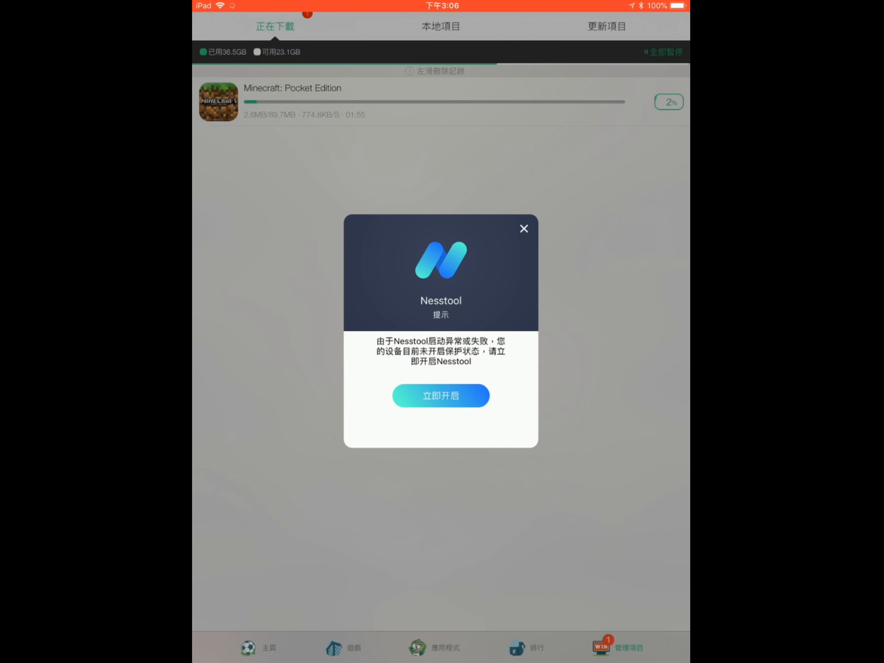
left_click(522, 229)
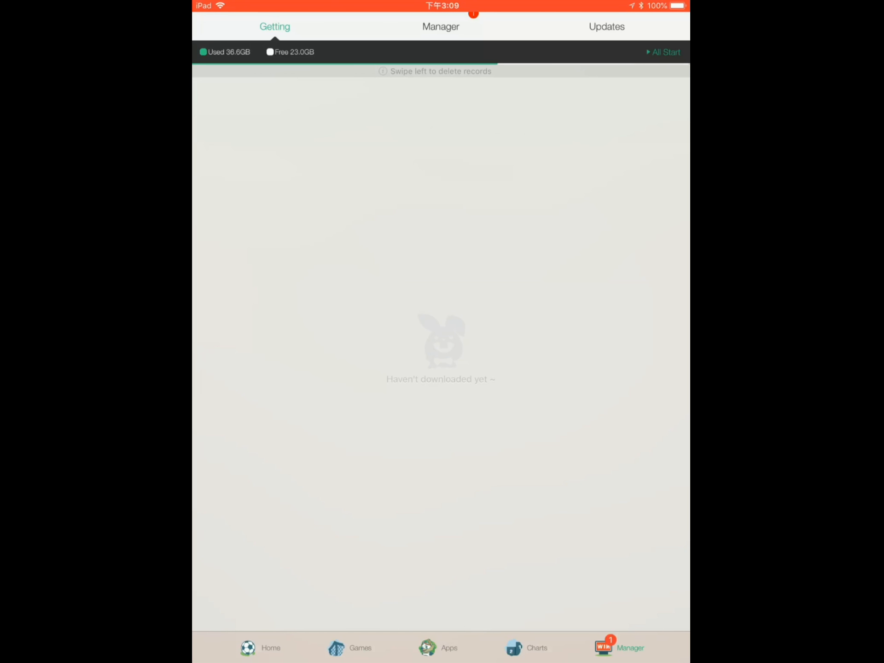
Install Minecraft: Pocket Edition from TutuApp's Manager tab
left_click(442, 26)
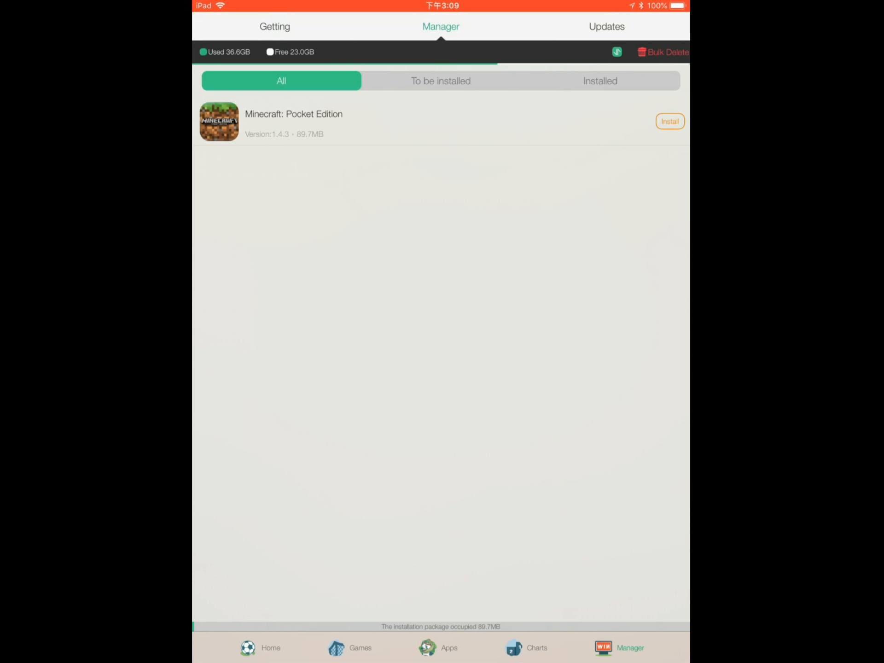
left_click(670, 121)
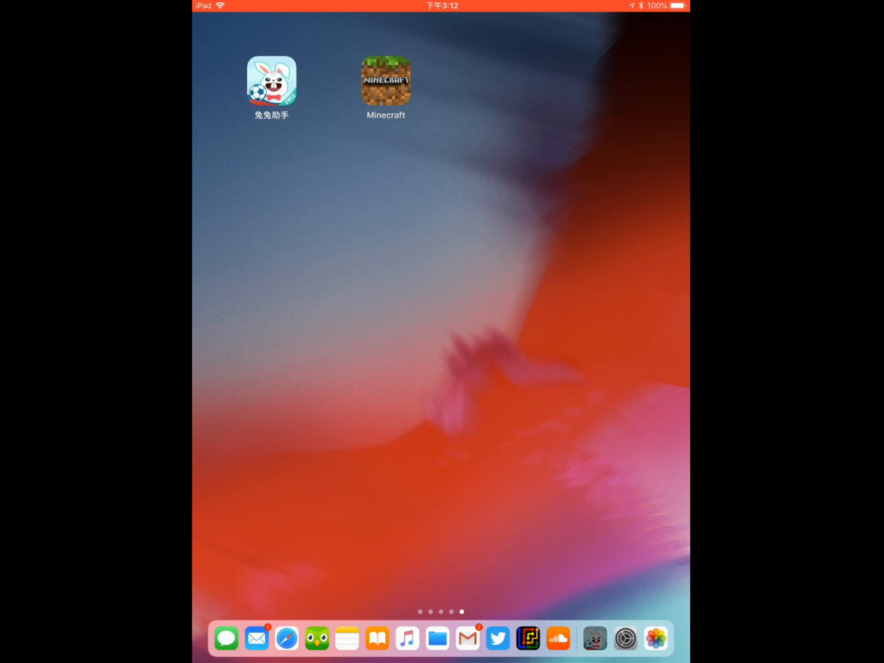
Launch Minecraft, set its language to English, and return to the v1.4.3 title screen
left_click(385, 80)
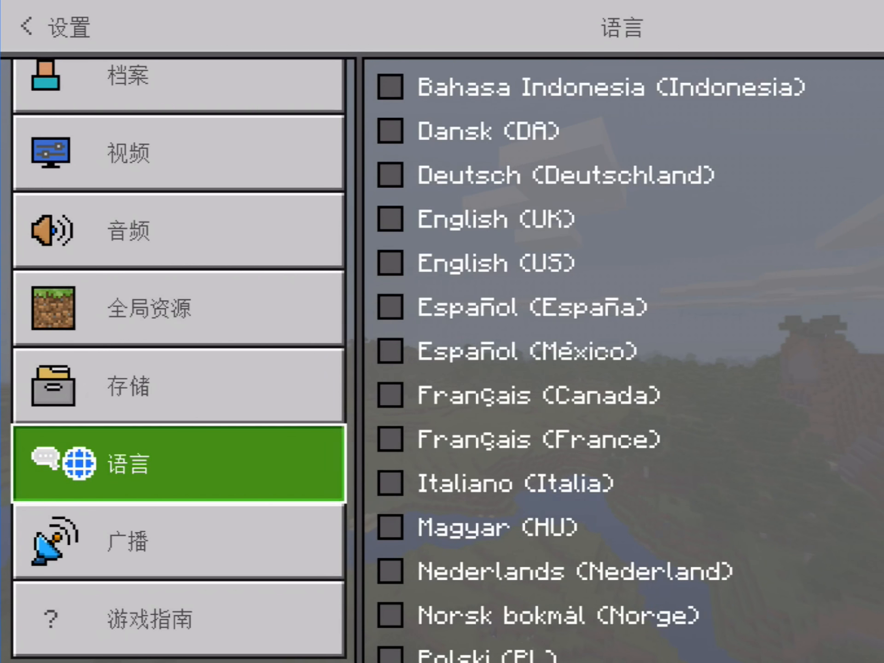
left_click(27, 27)
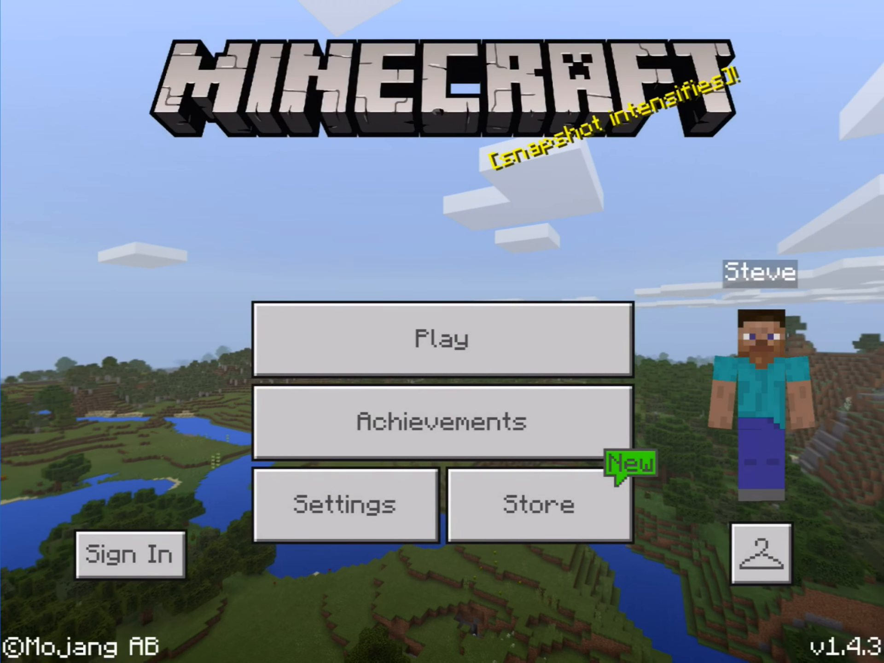